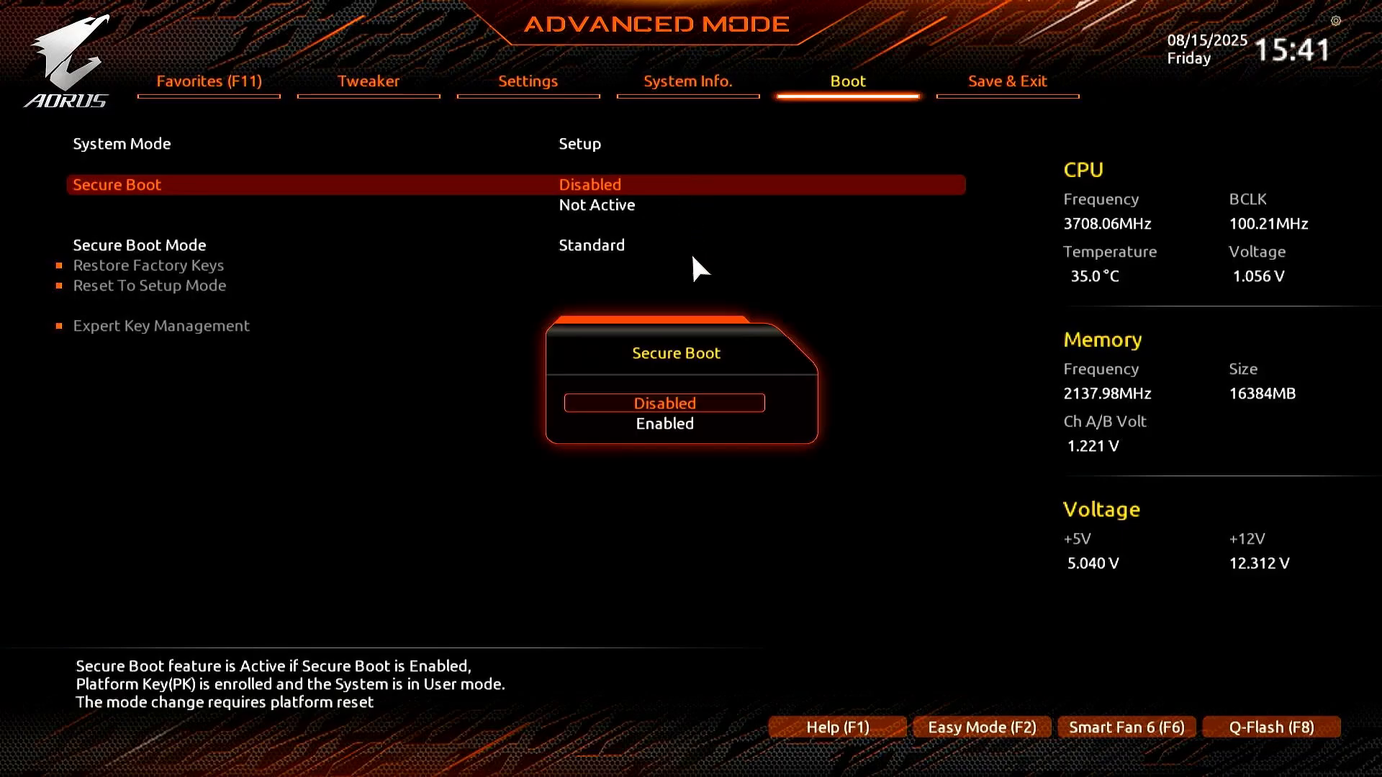
Set Secure Boot to Enabled, accept the Setup Mode warning, and switch Secure Boot Mode to Custom.
click(664, 423)
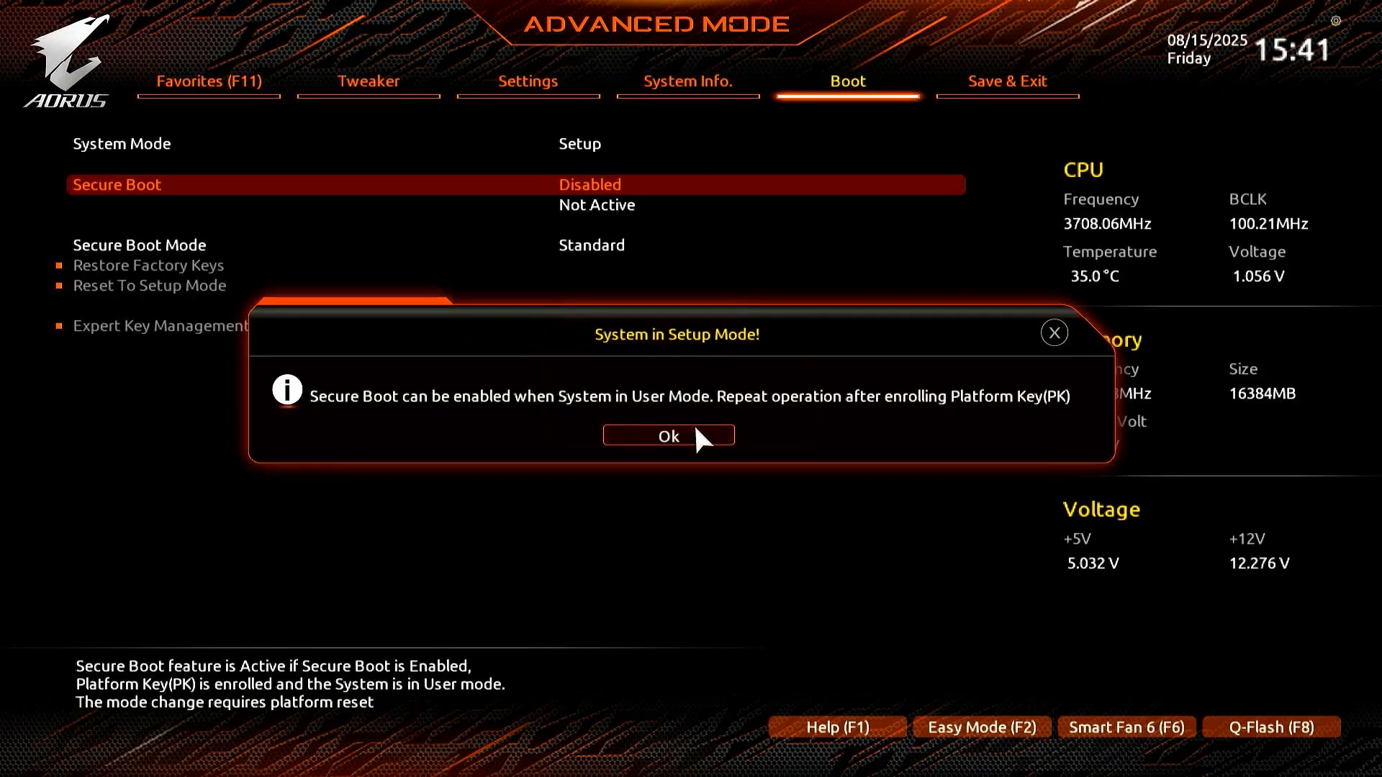
mouse_move(802, 439)
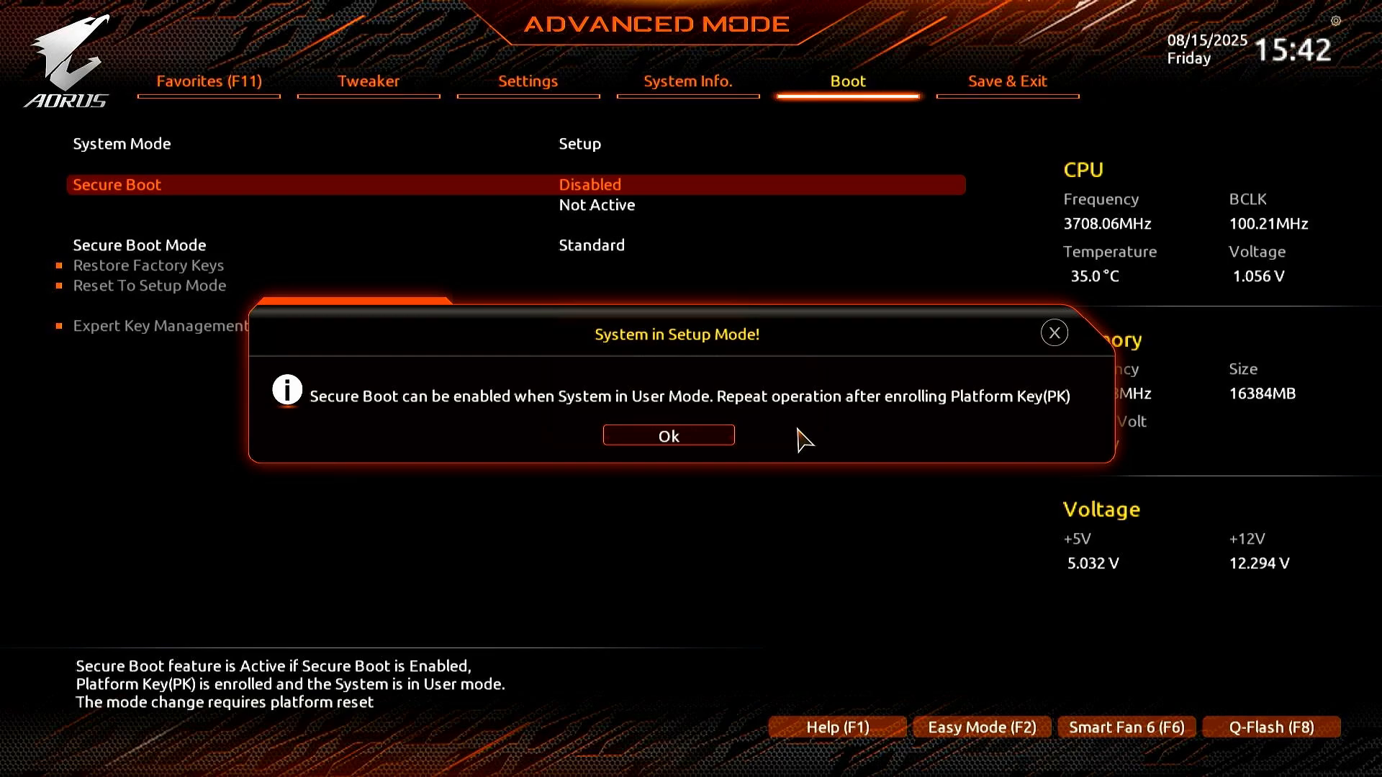
click(668, 436)
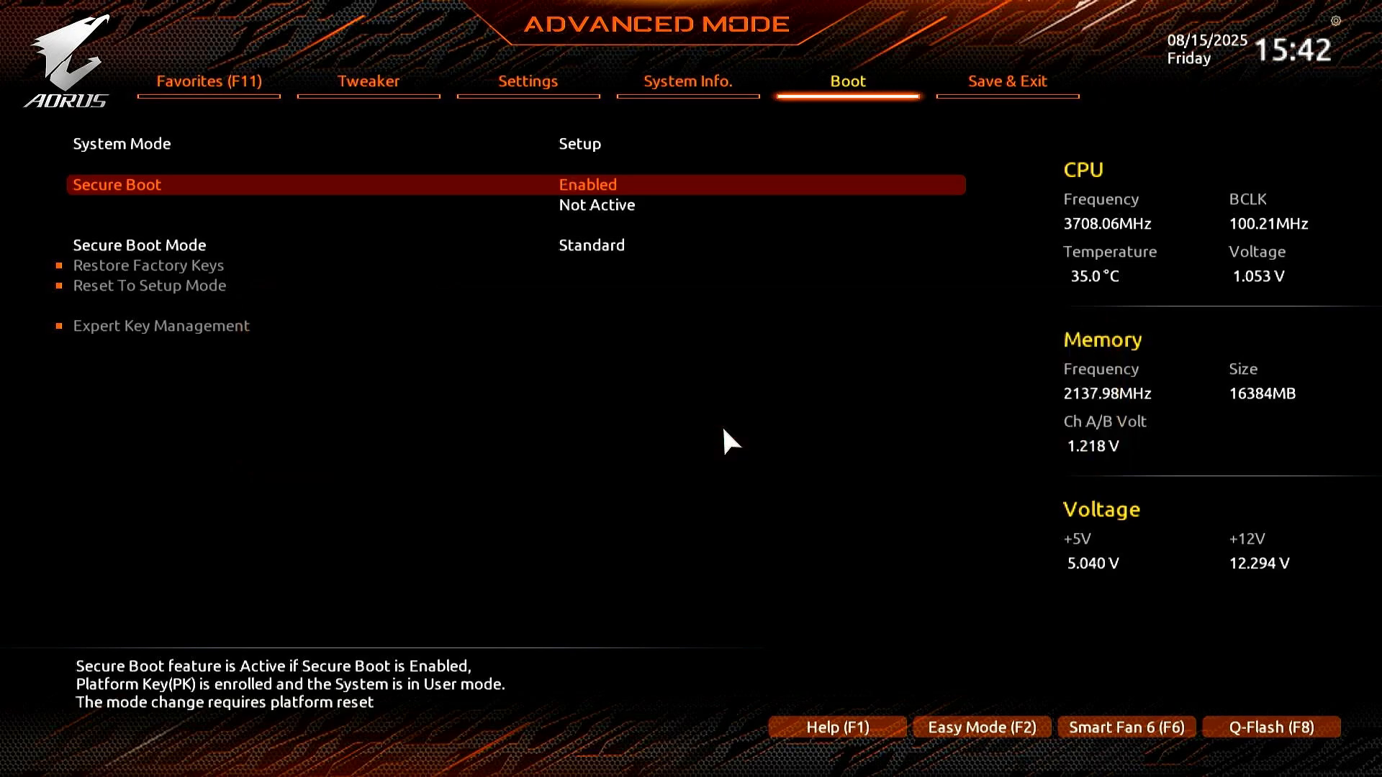
mouse_move(686, 304)
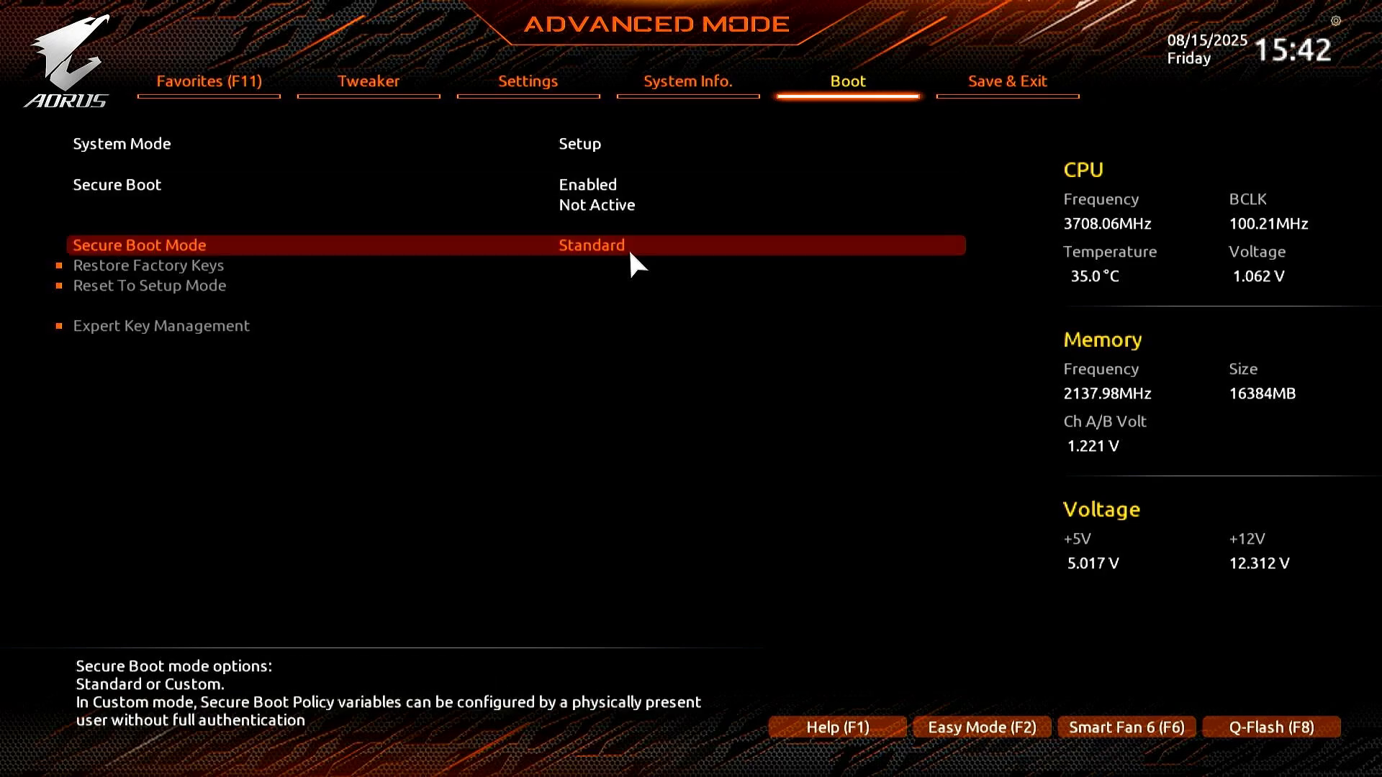
click(590, 244)
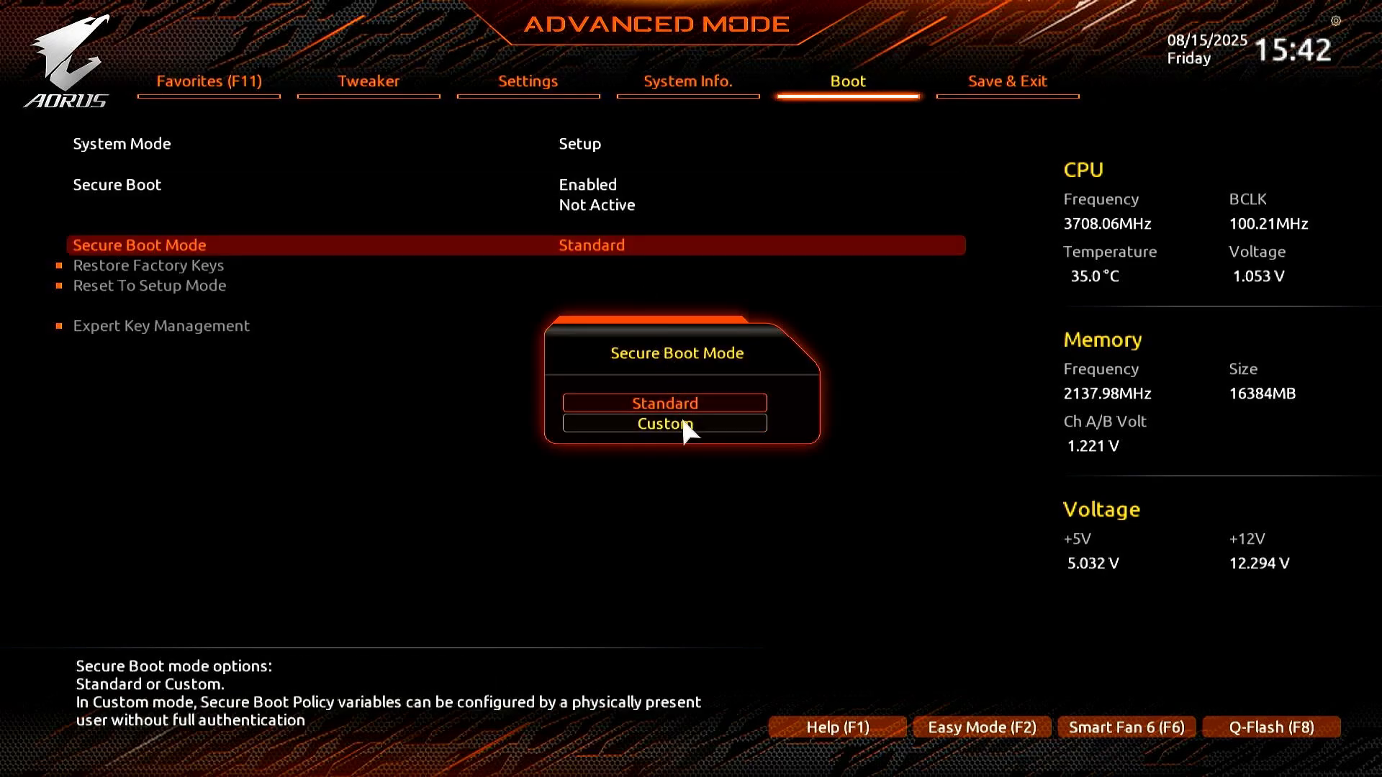
click(664, 423)
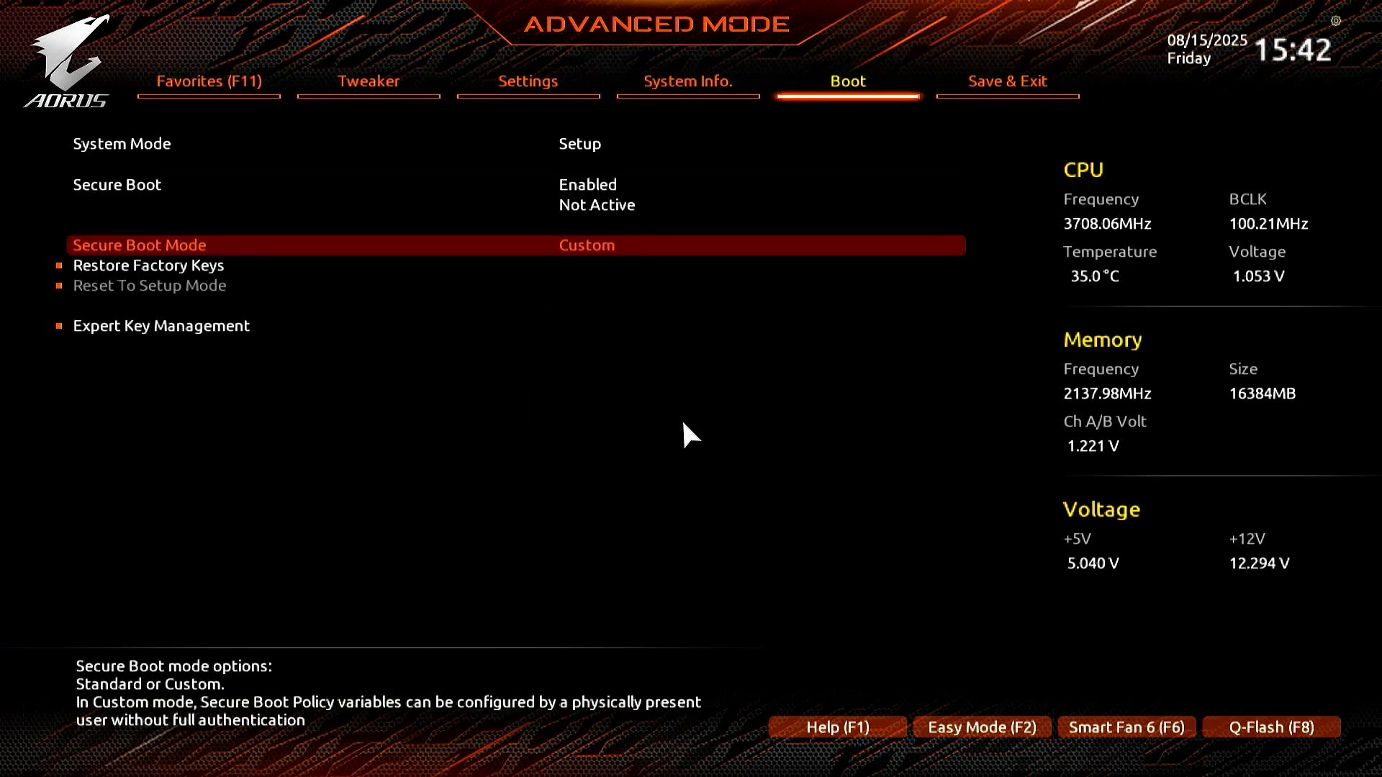
mouse_move(582, 377)
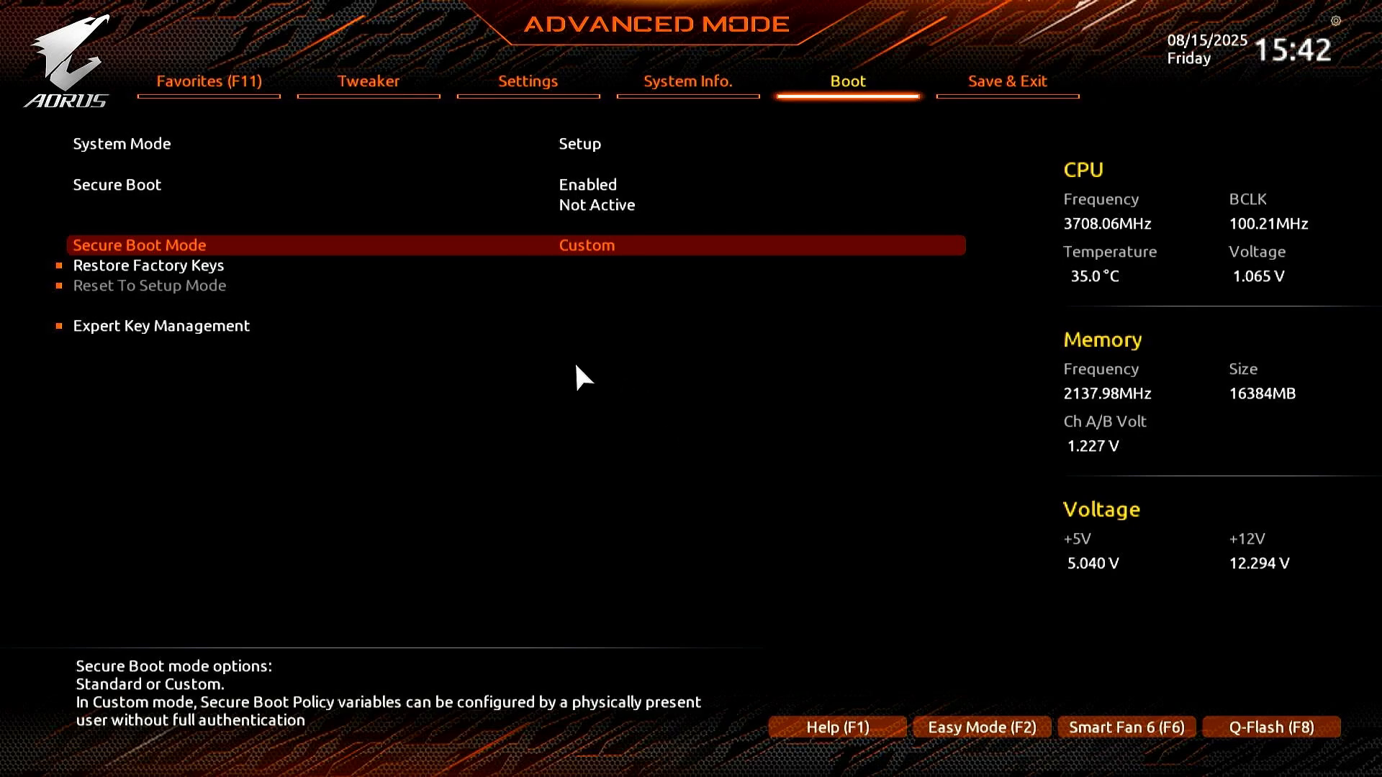
mouse_move(258, 278)
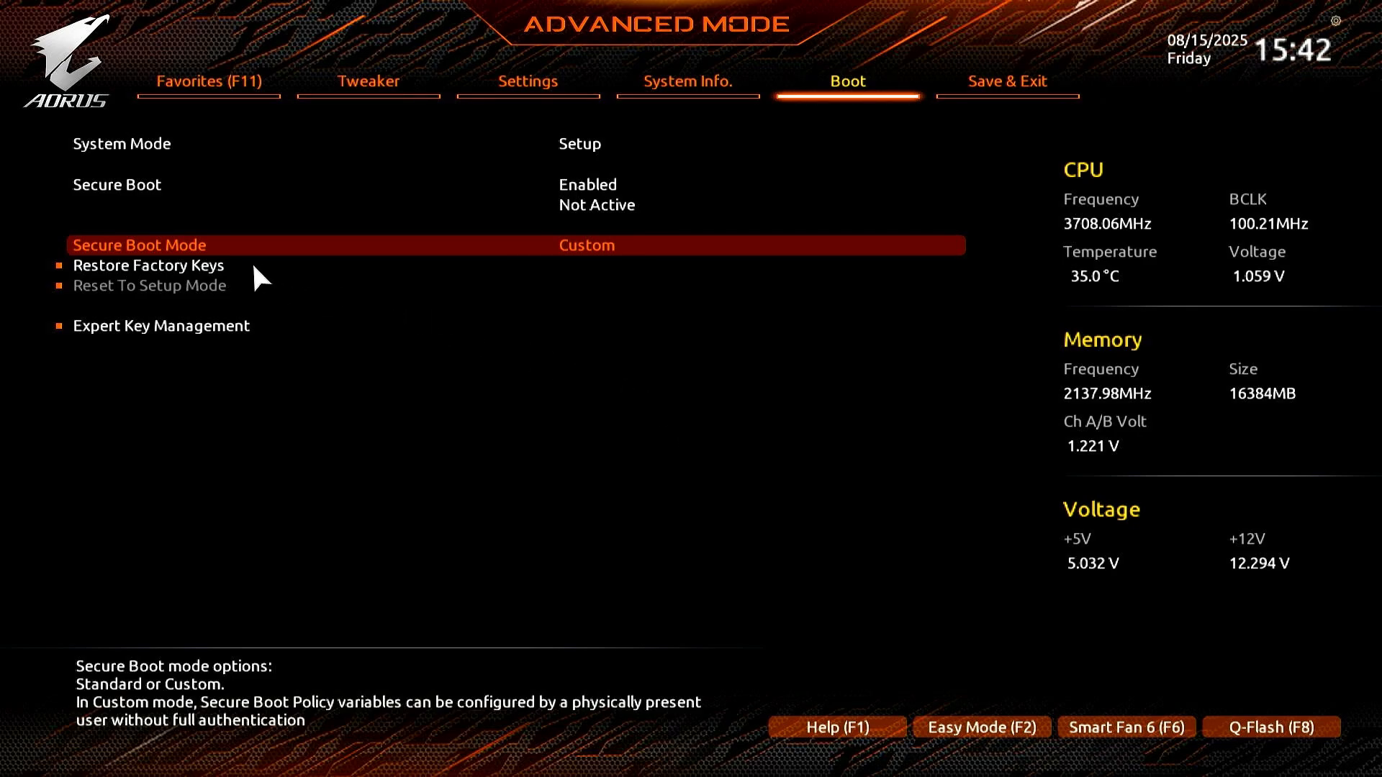
Restore the factory default Secure Boot keys and recheck the Boot tab's Secure Boot entry before restarting.
click(148, 265)
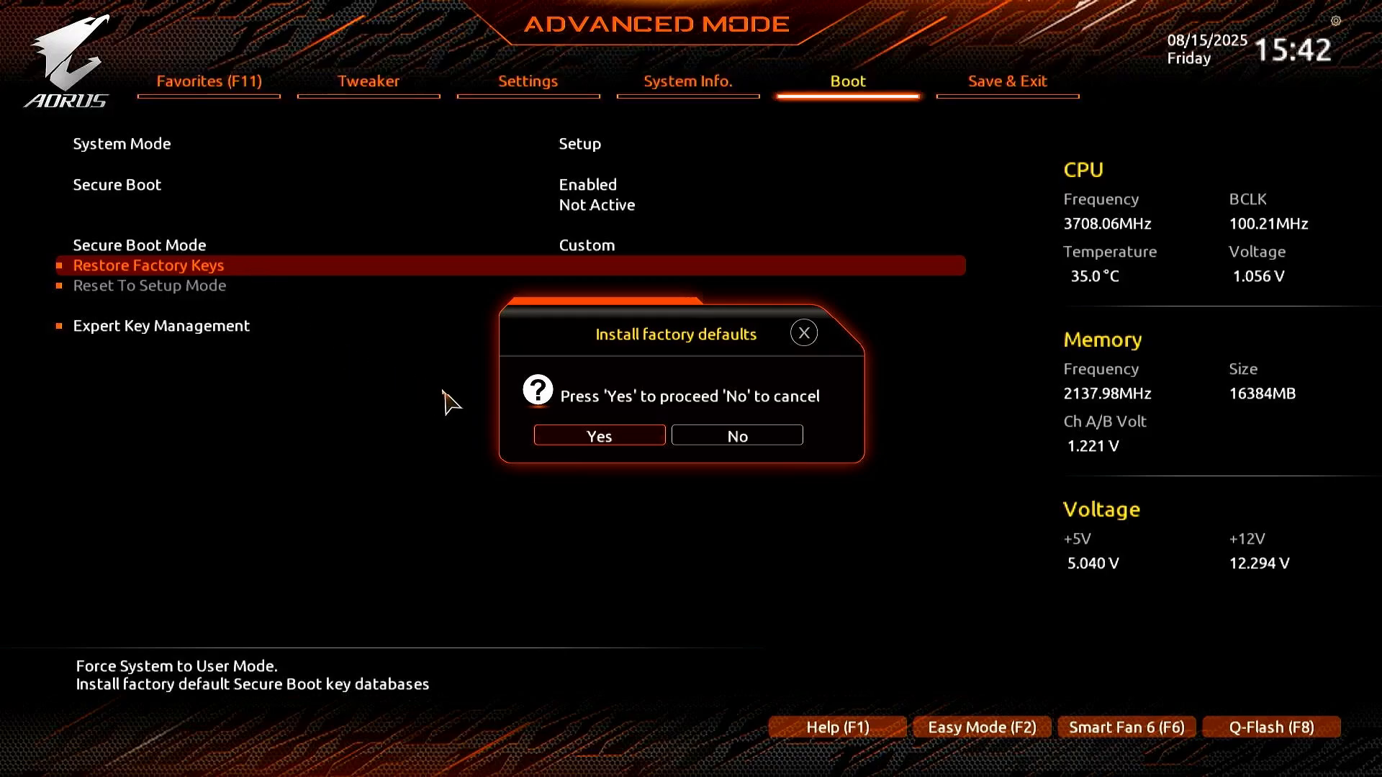
mouse_move(640, 439)
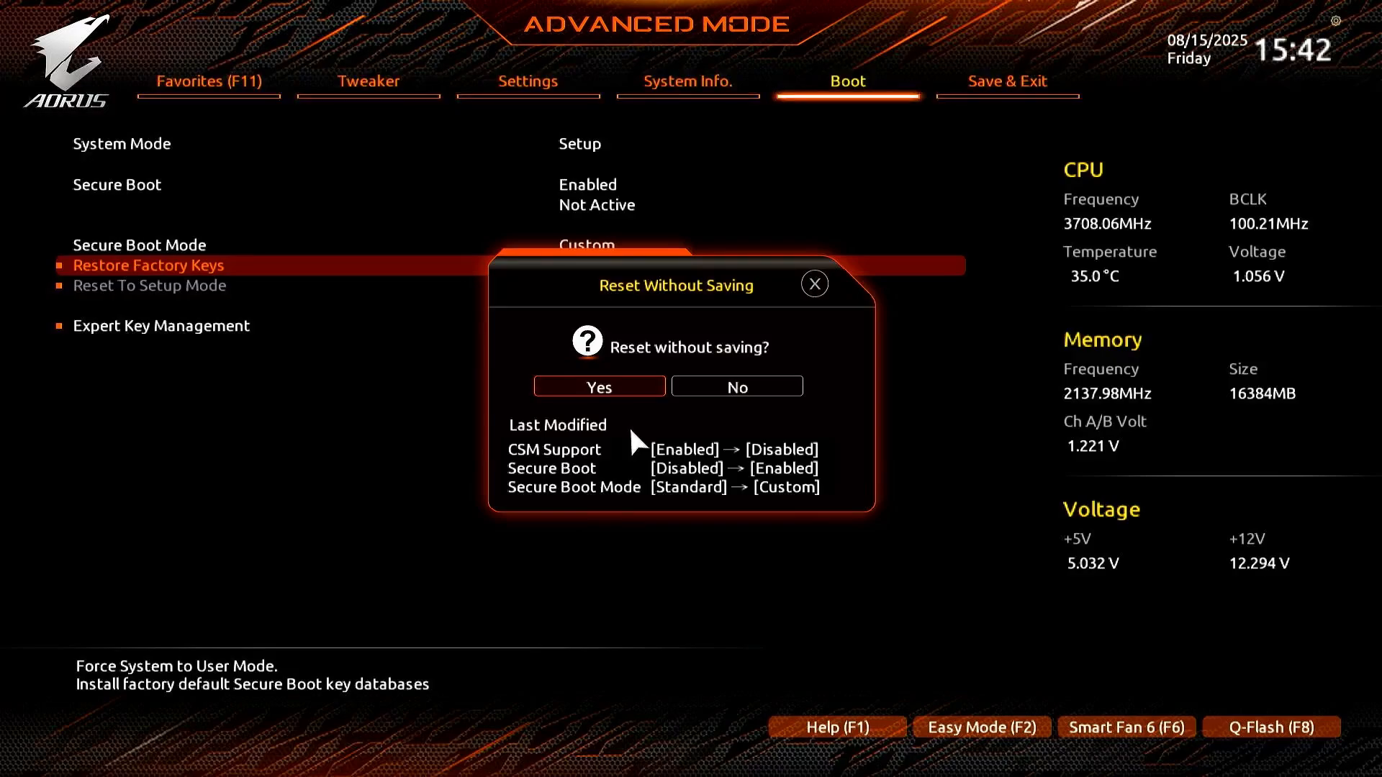
mouse_move(630, 406)
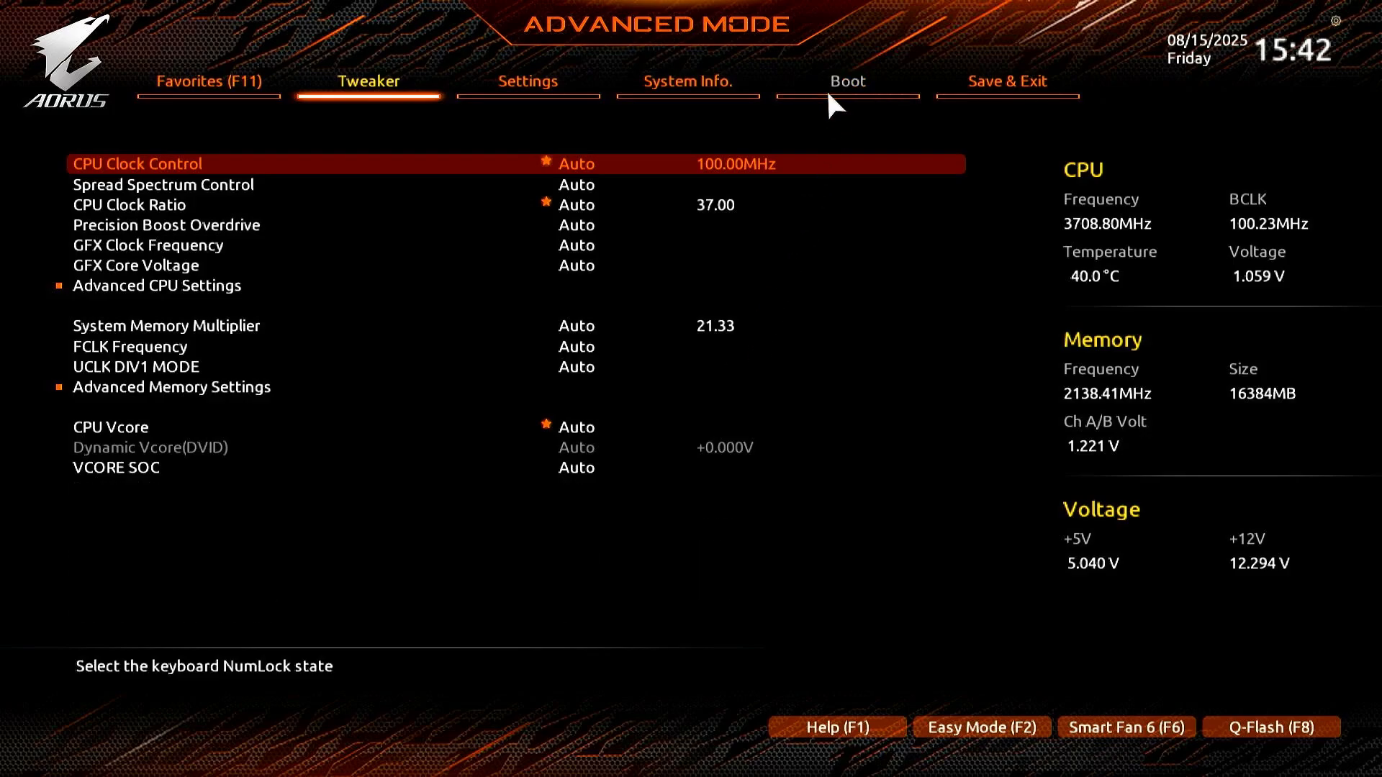
click(846, 81)
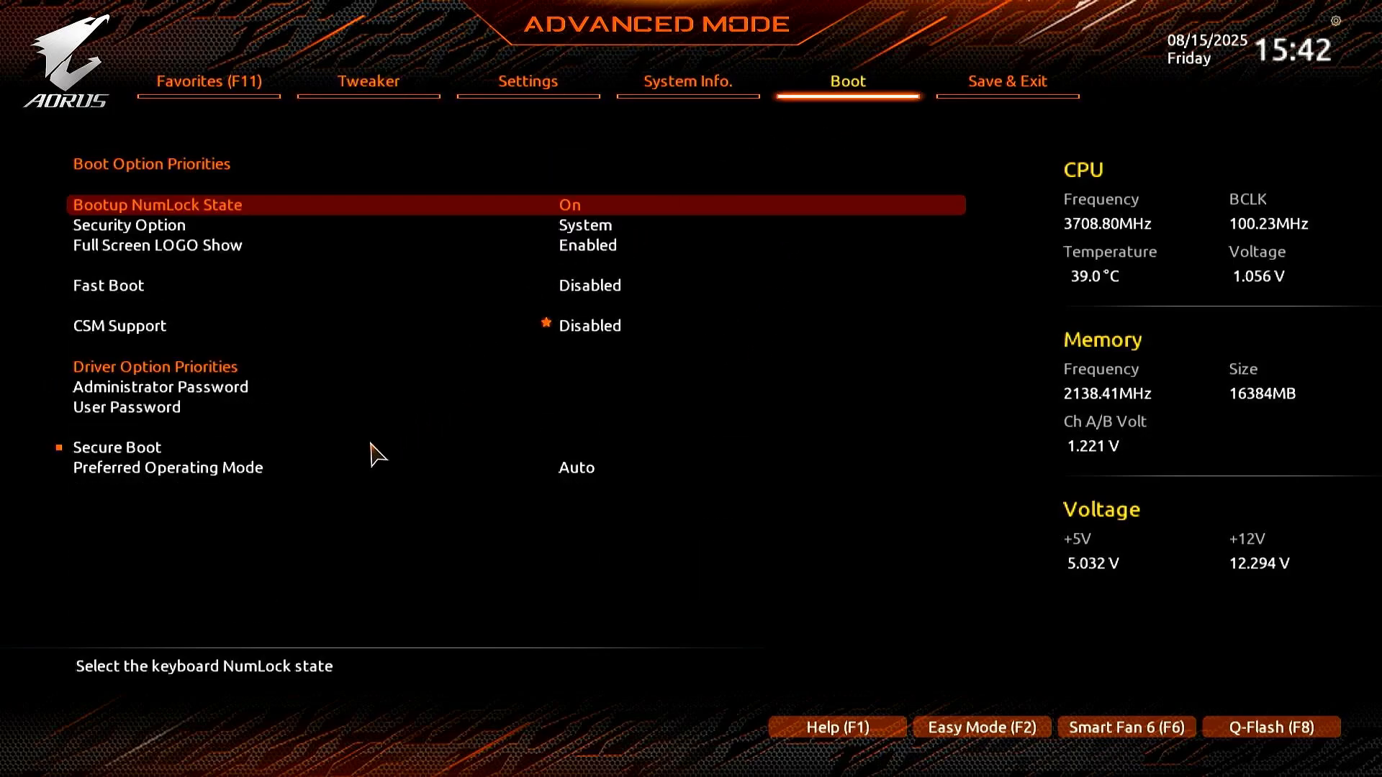
click(117, 446)
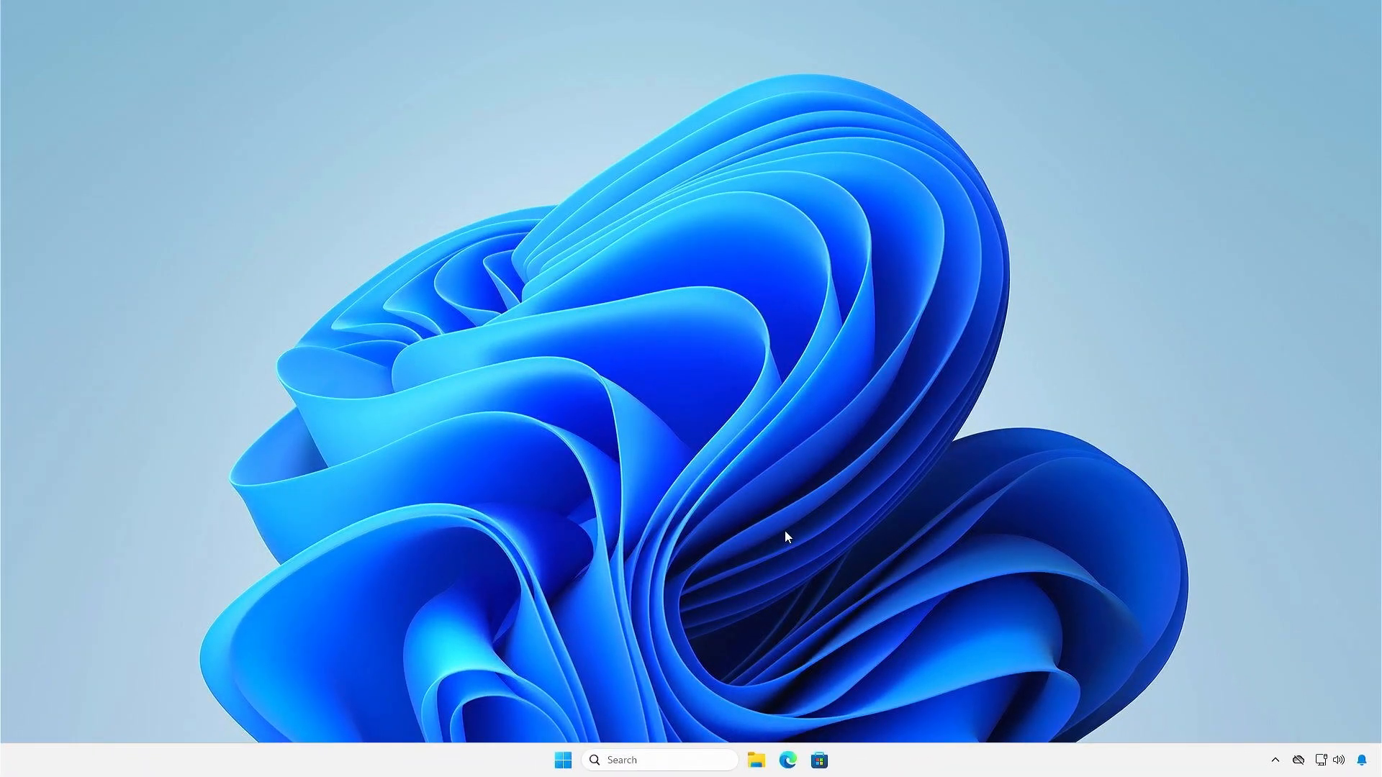
mouse_move(710, 759)
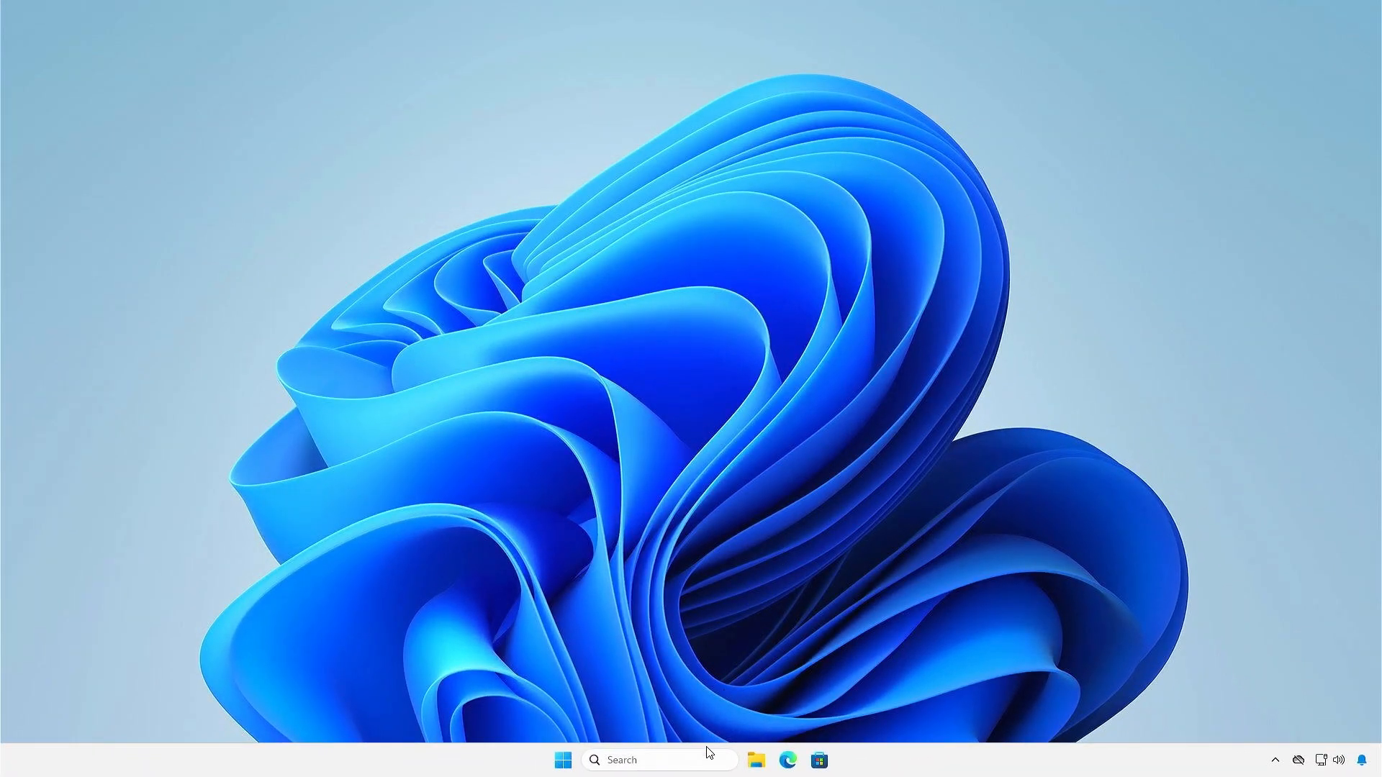
Search Windows for msinfo32 to bring up System Information.
click(656, 760)
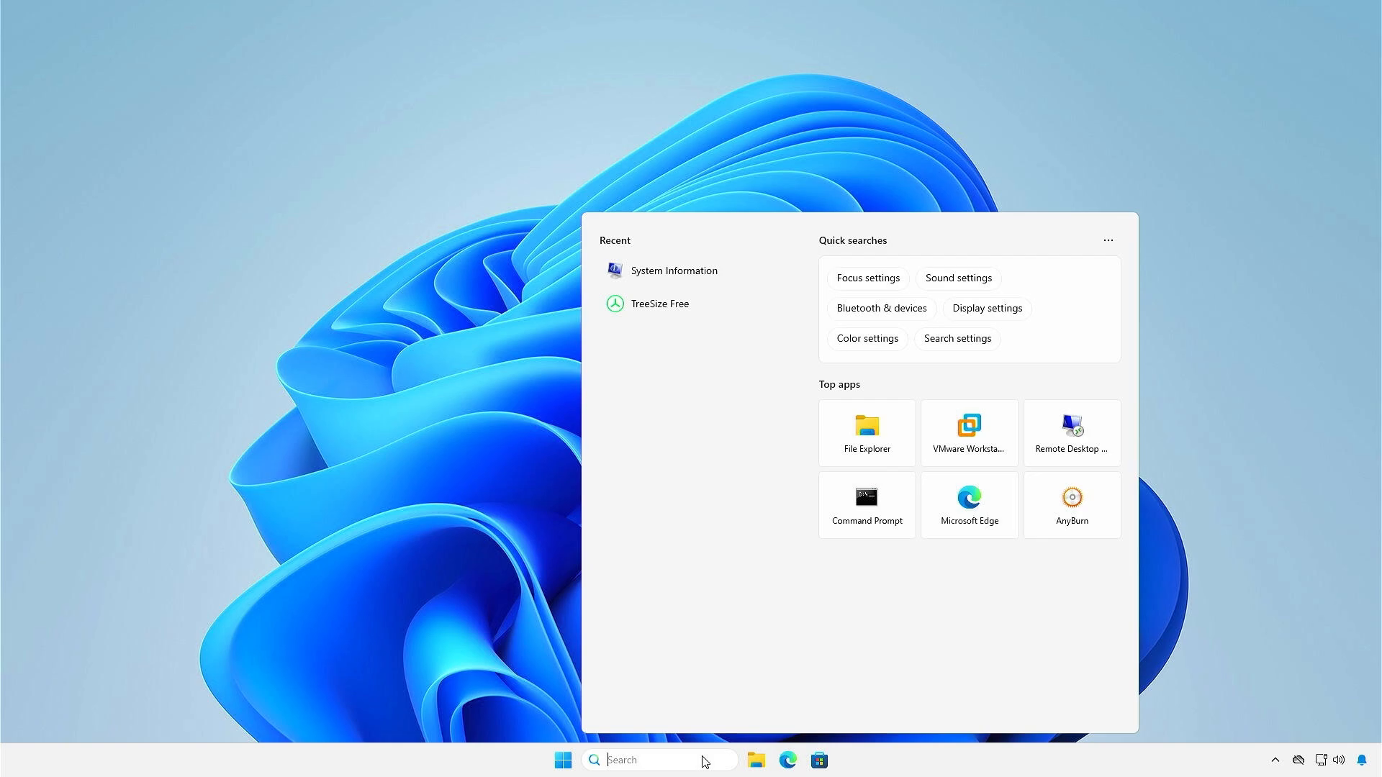
text(msinfo32)
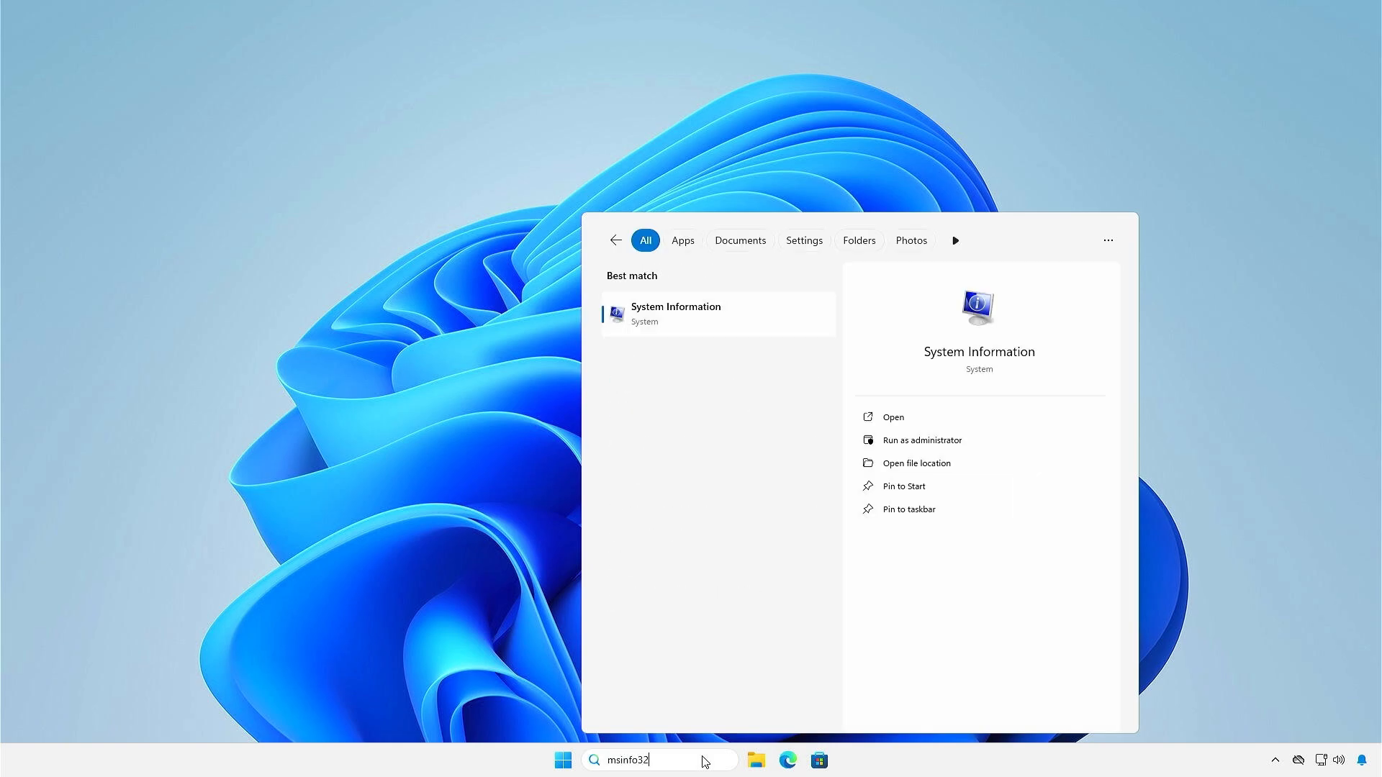
mouse_move(708, 731)
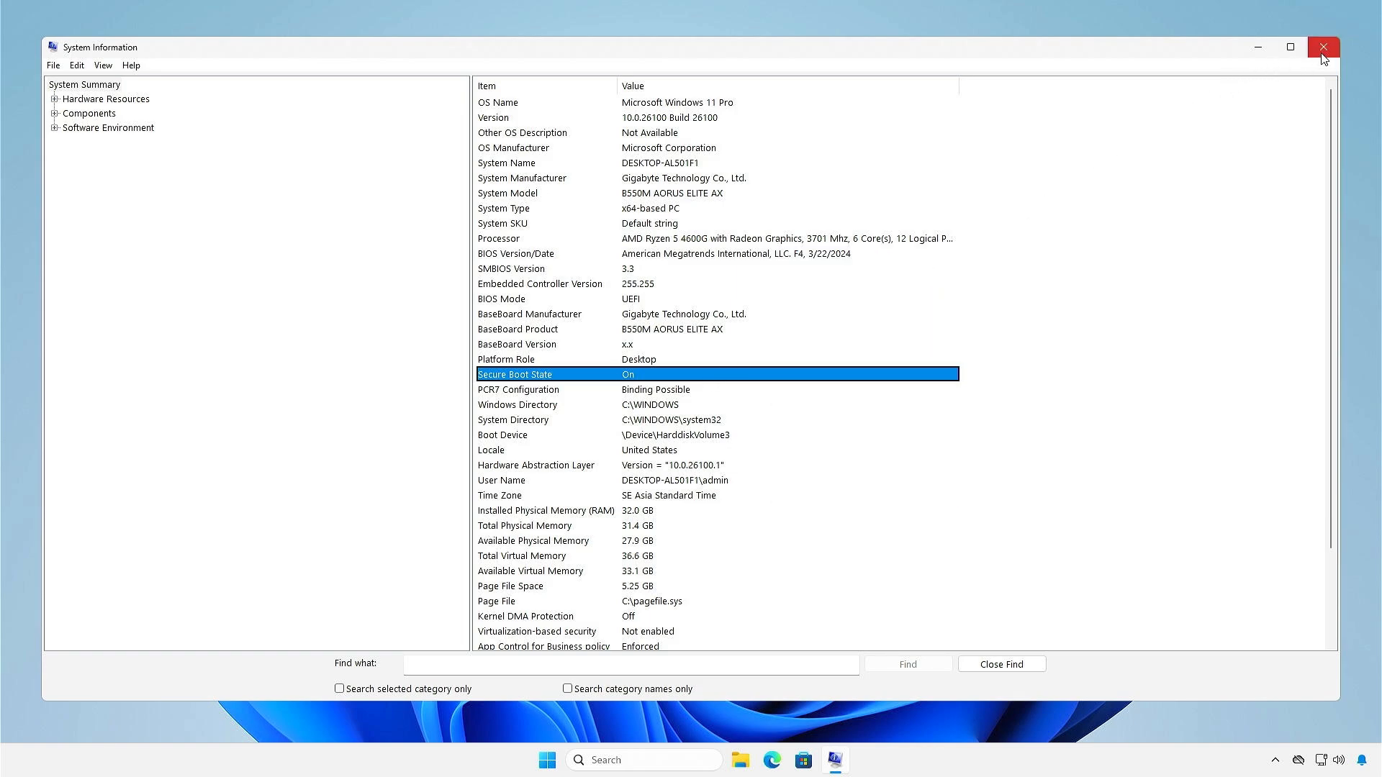
Close System Information and go to Privacy & security in Windows Settings via the Start menu.
click(1322, 46)
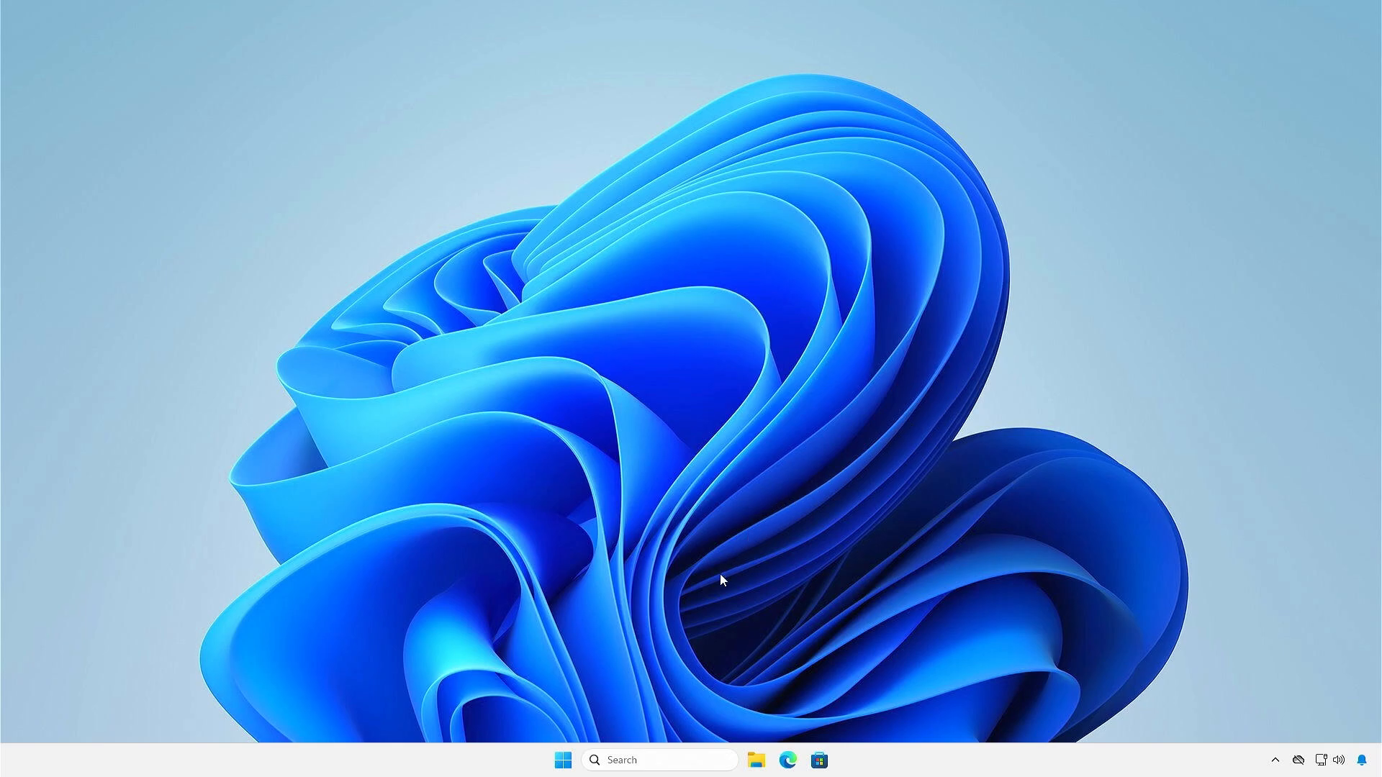
right_click(563, 761)
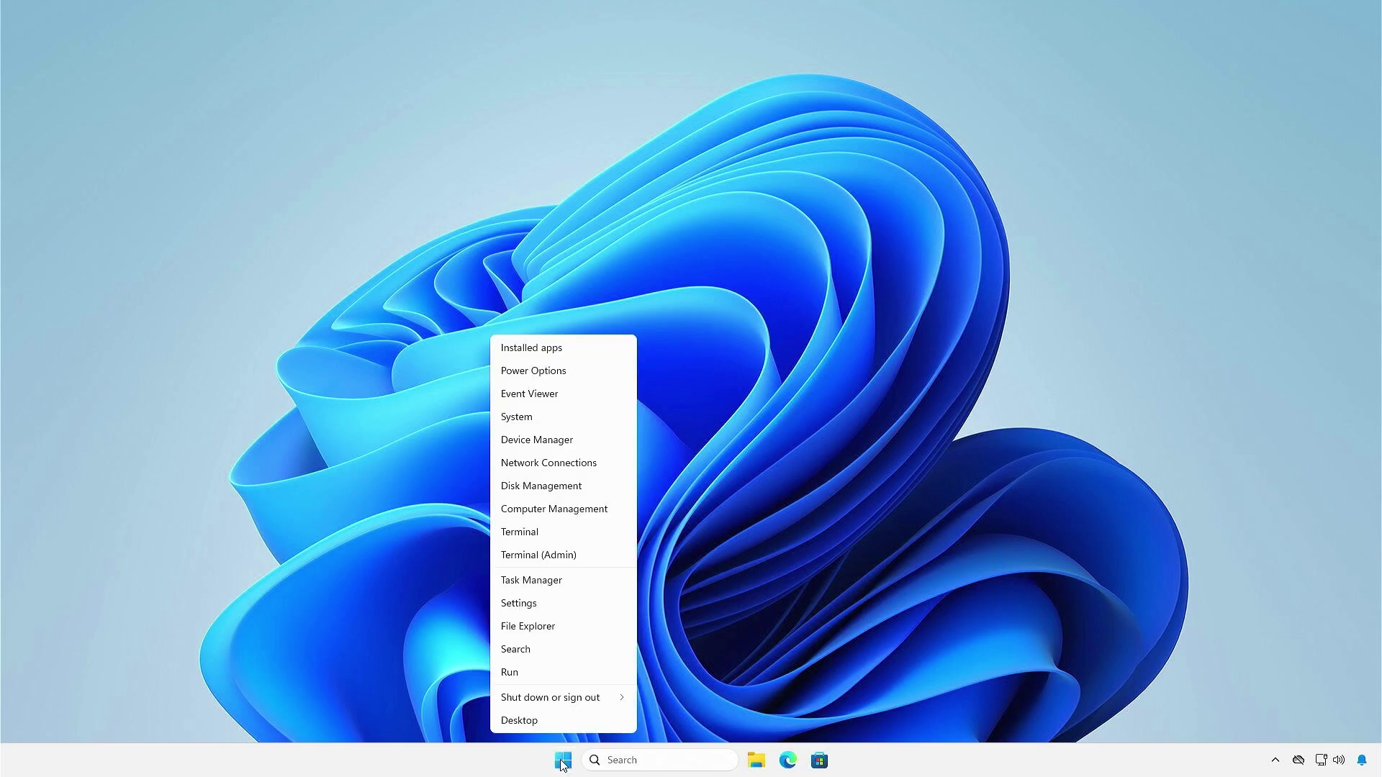
mouse_move(581, 603)
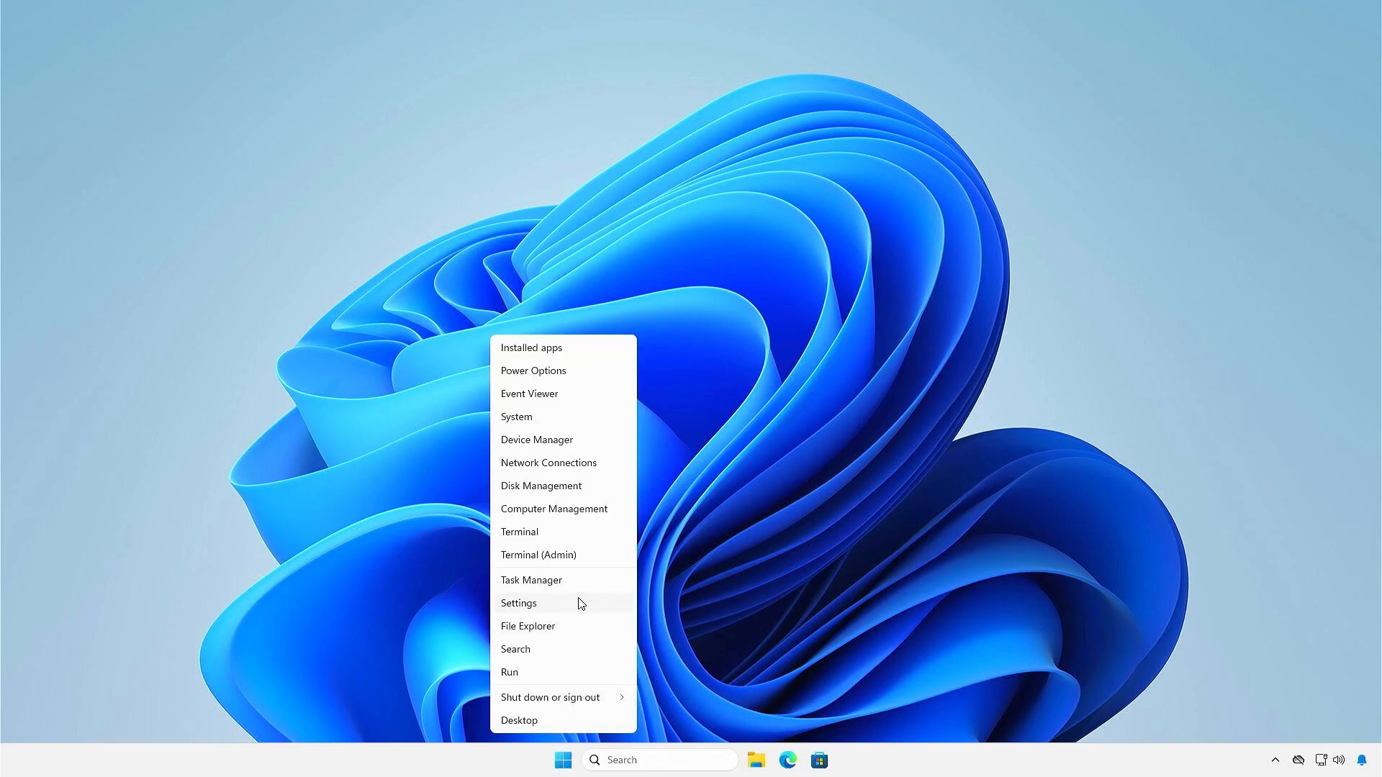
click(518, 603)
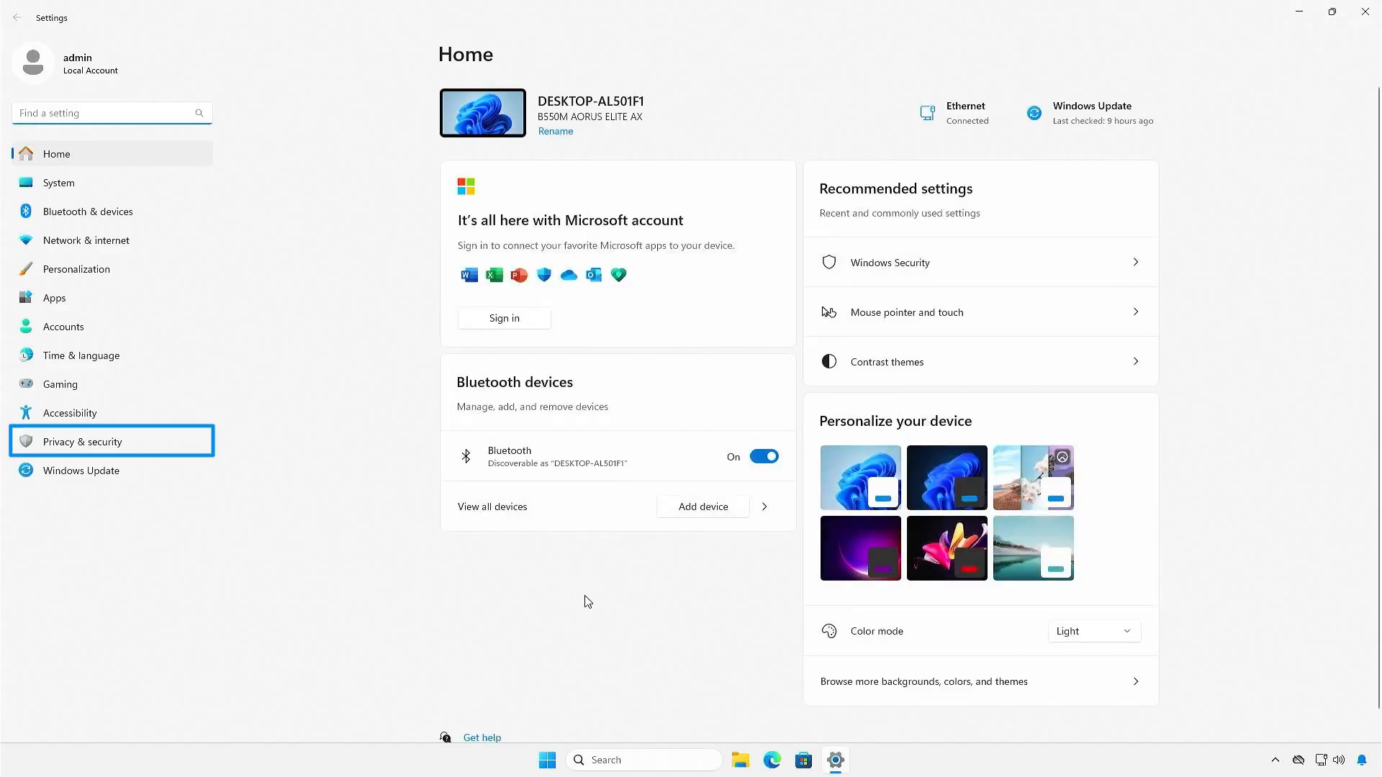
click(82, 442)
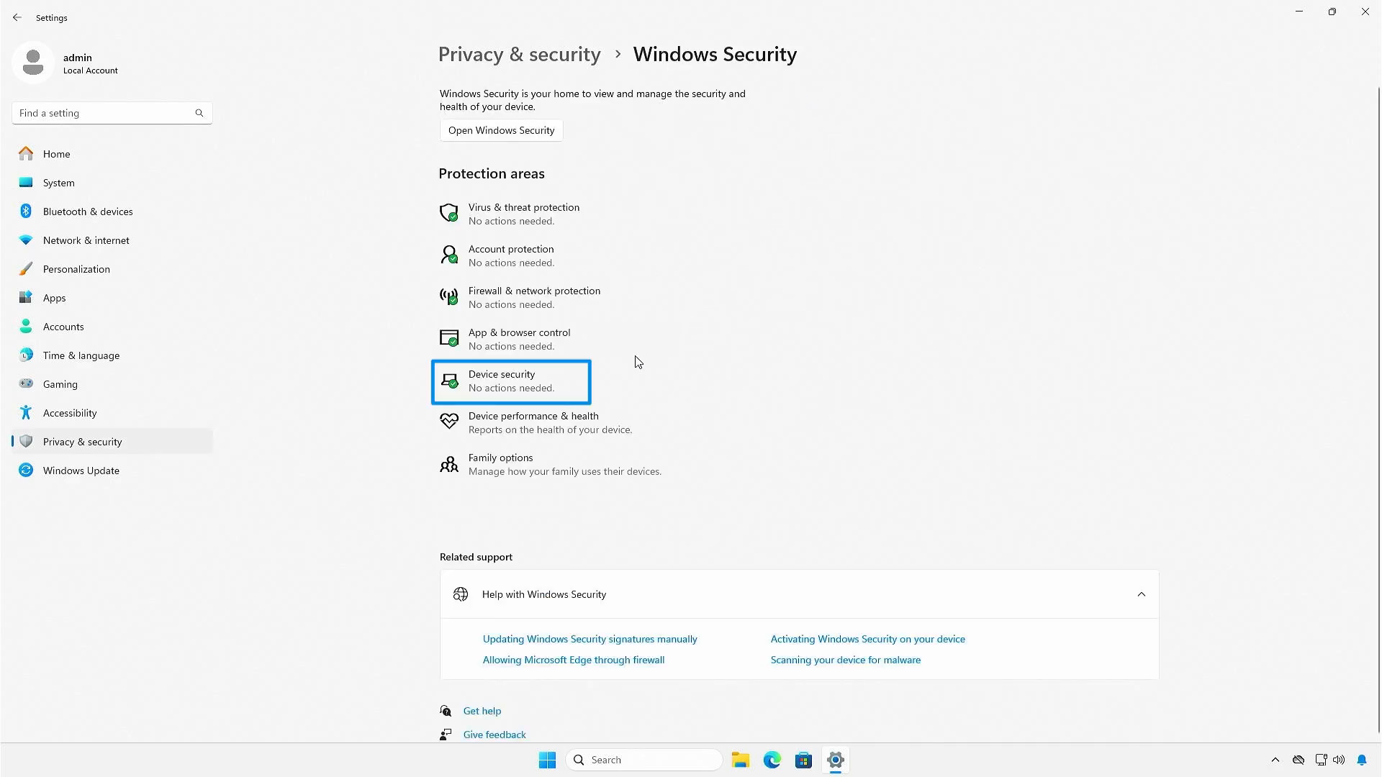
Check Device security in Windows Security shows Secure boot on, then close that window.
click(509, 380)
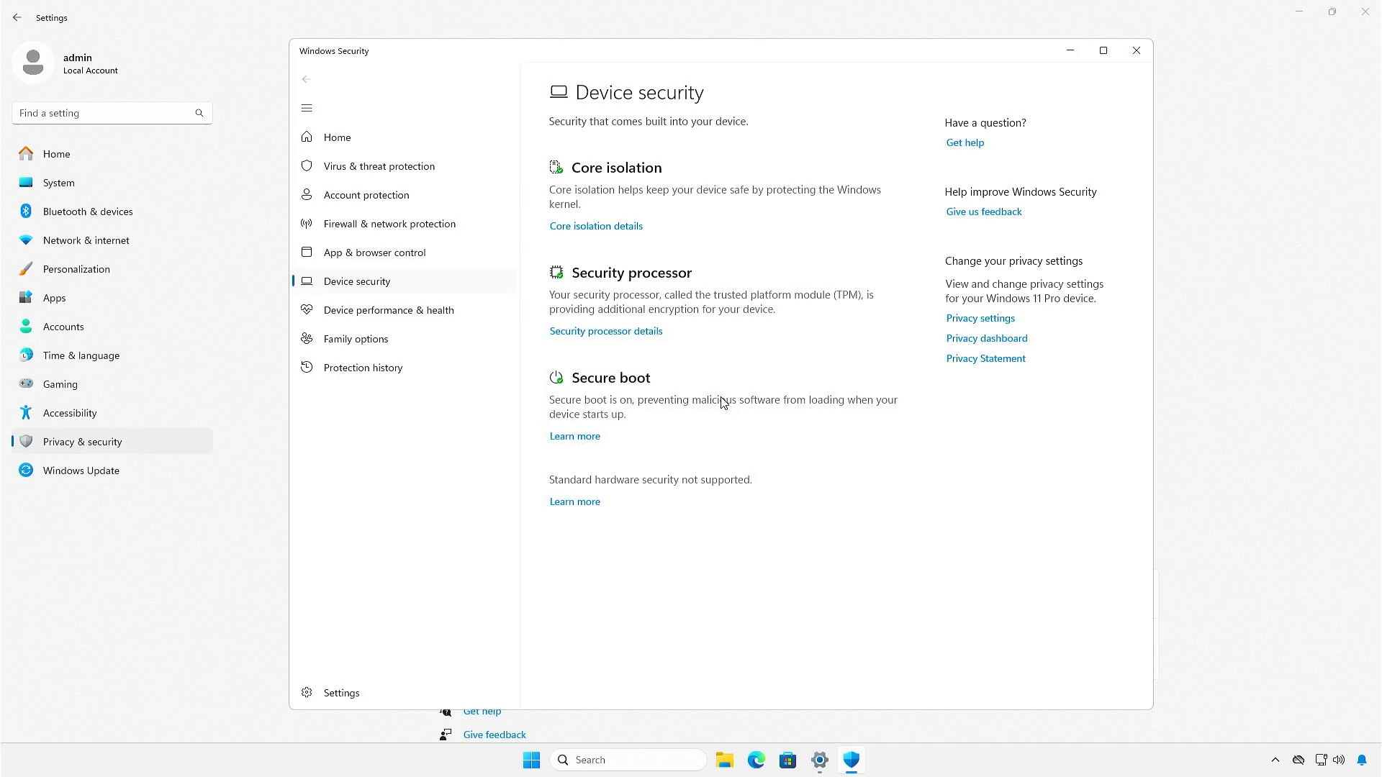
mouse_move(1133, 69)
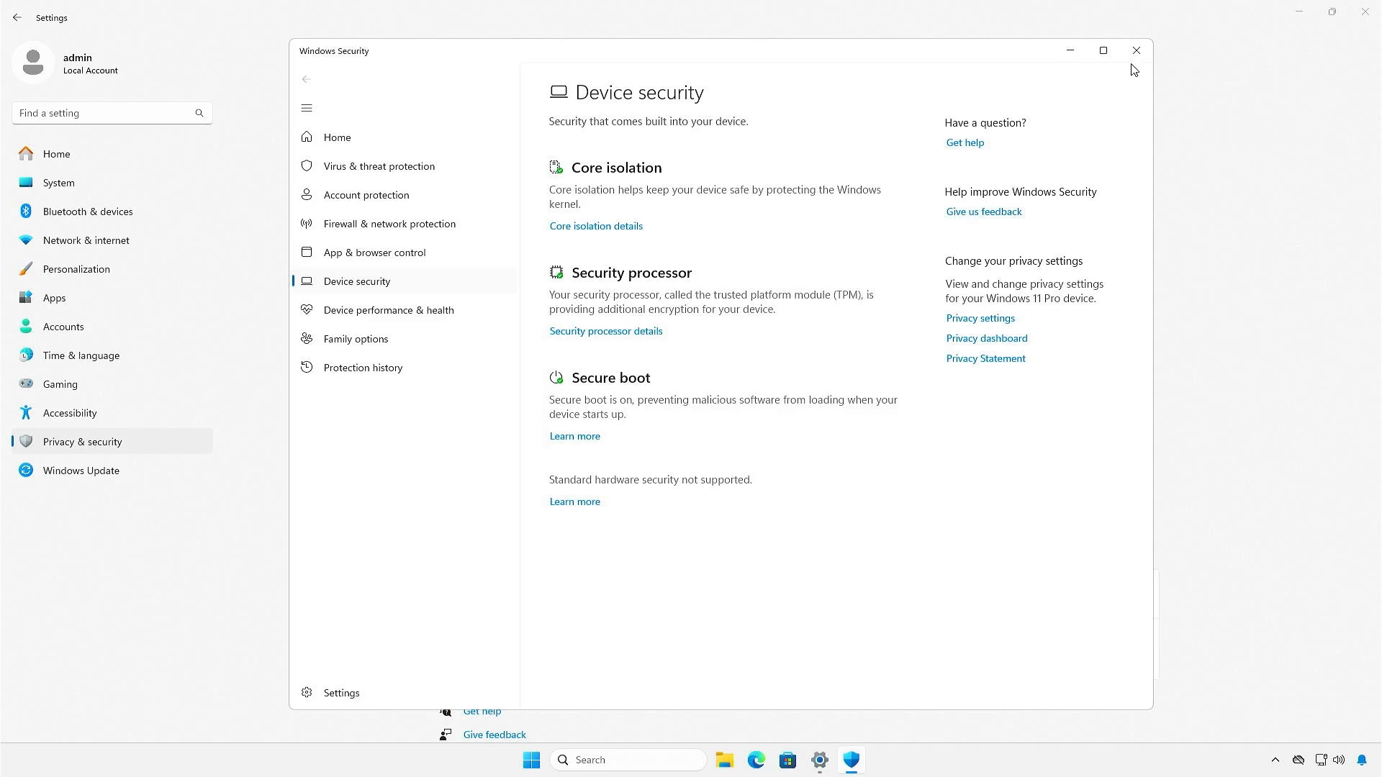
click(1136, 51)
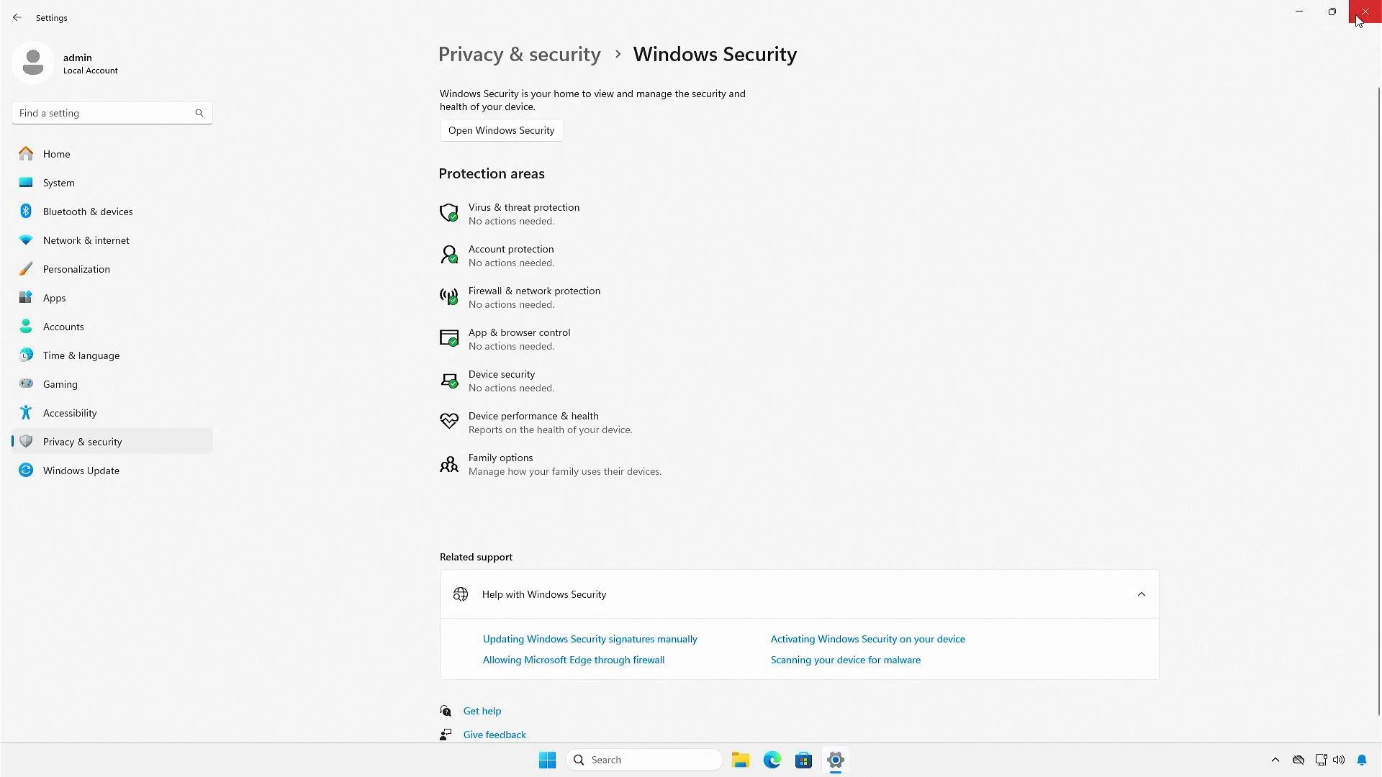
Close Settings and enter Confirm-SecureBootUEFI in an administrator PowerShell terminal.
click(1367, 13)
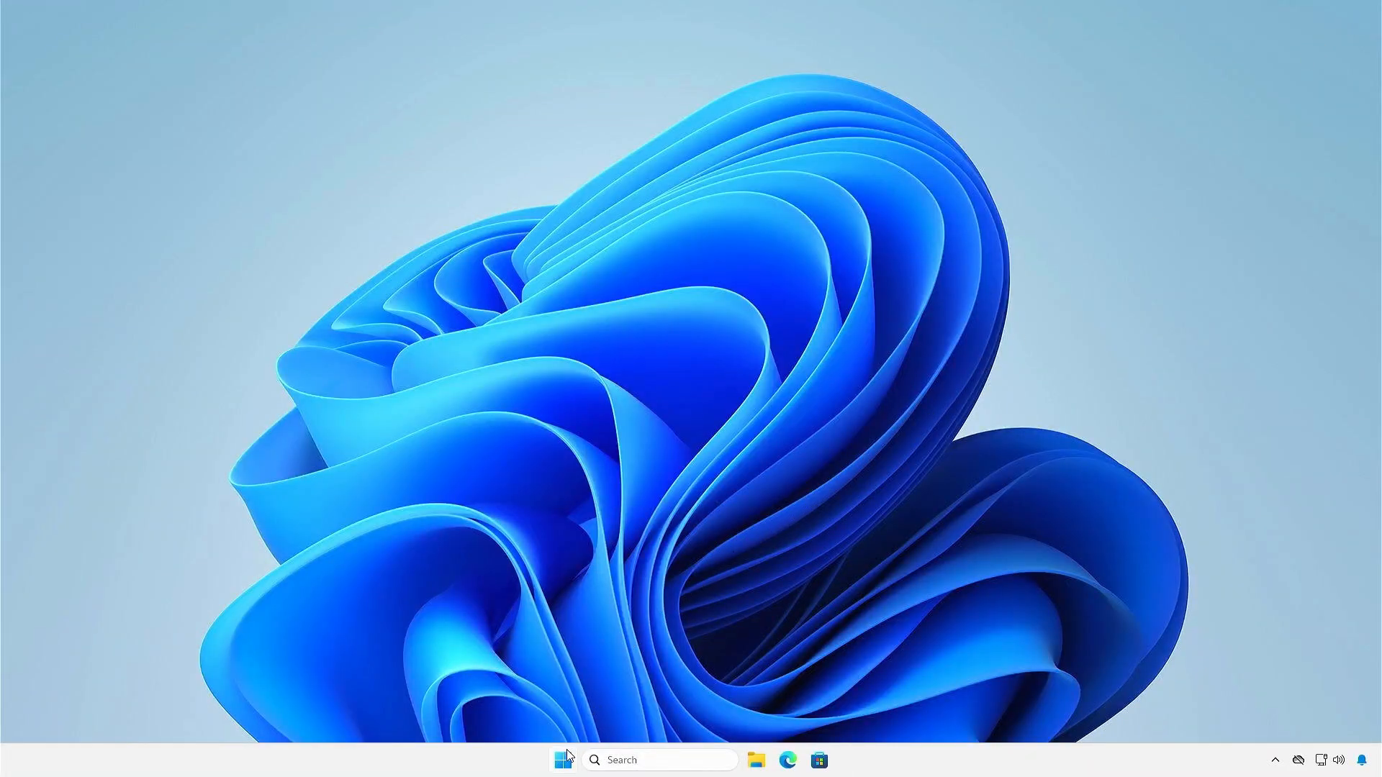
right_click(561, 760)
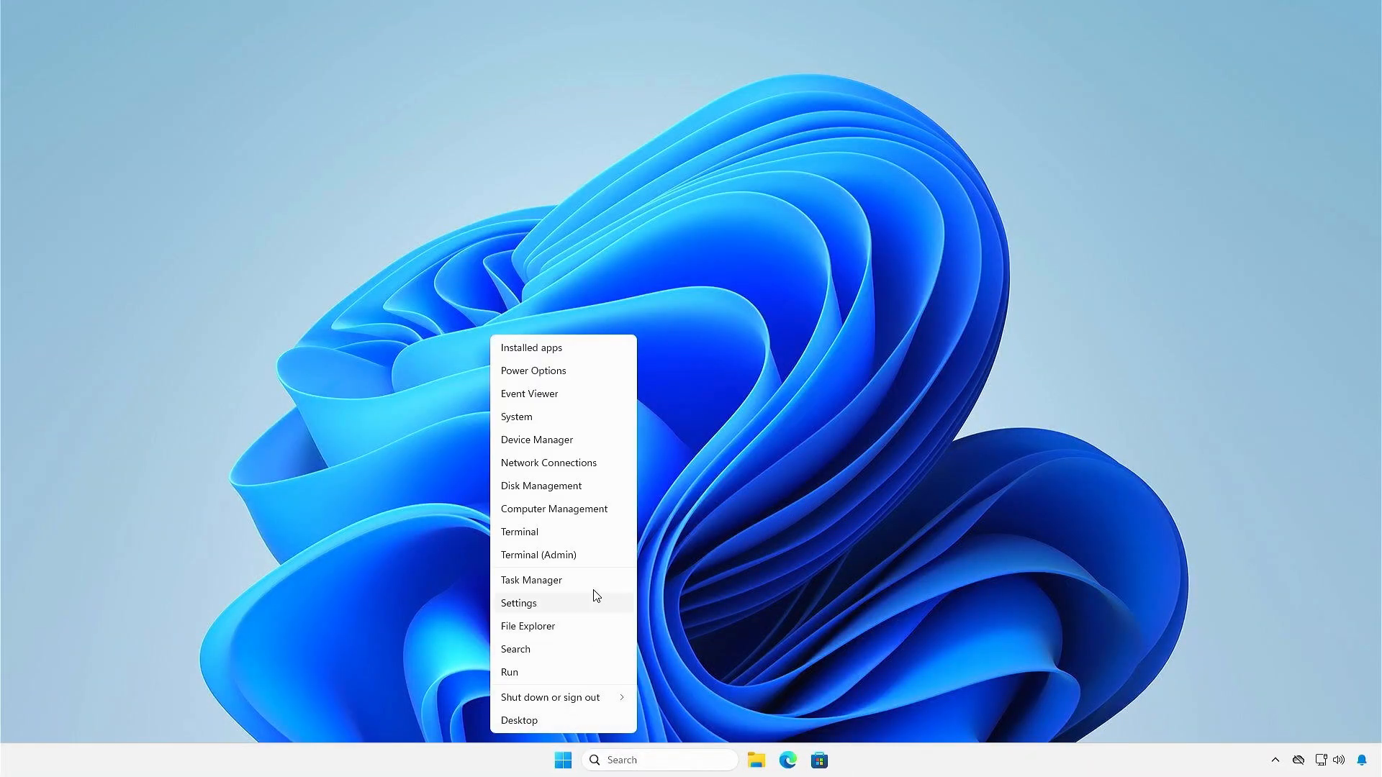
click(537, 554)
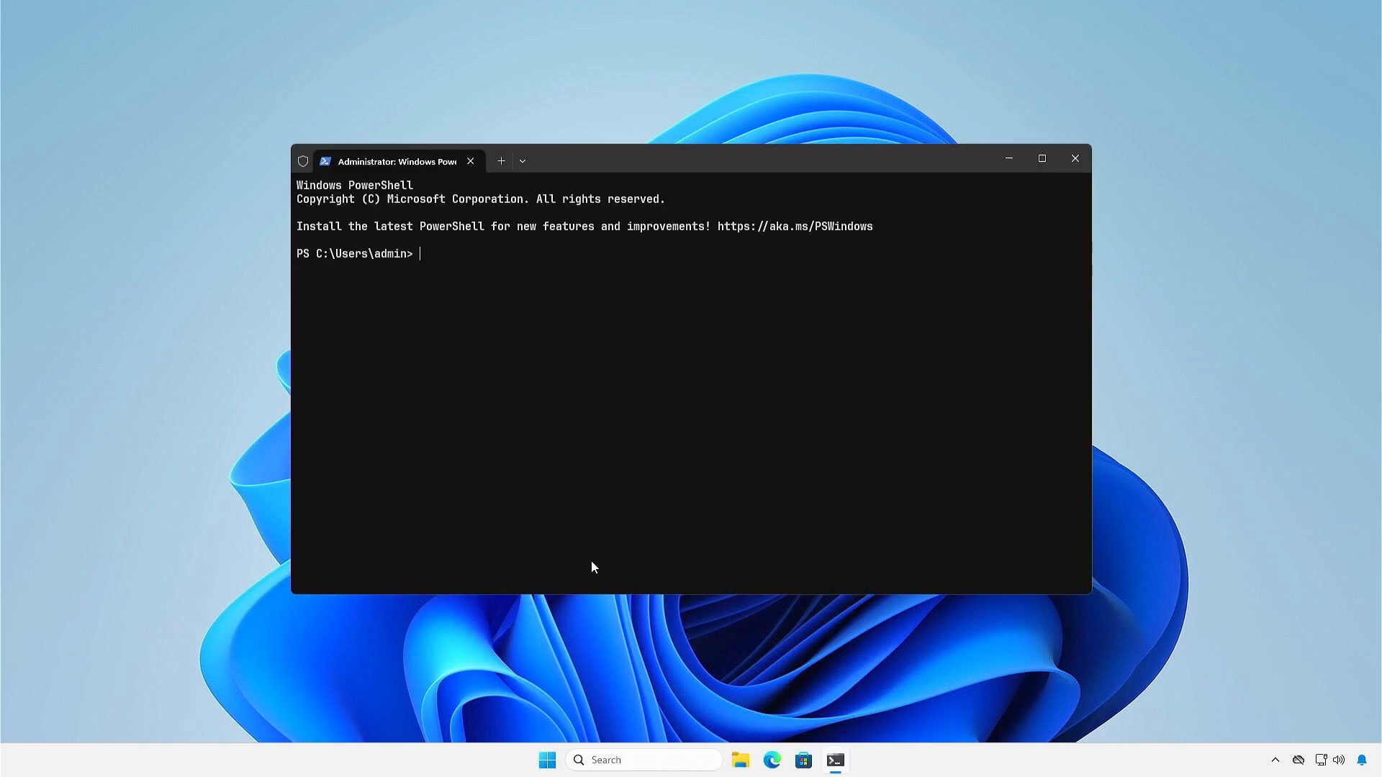
text(Confirm-SecureBootUEFI)
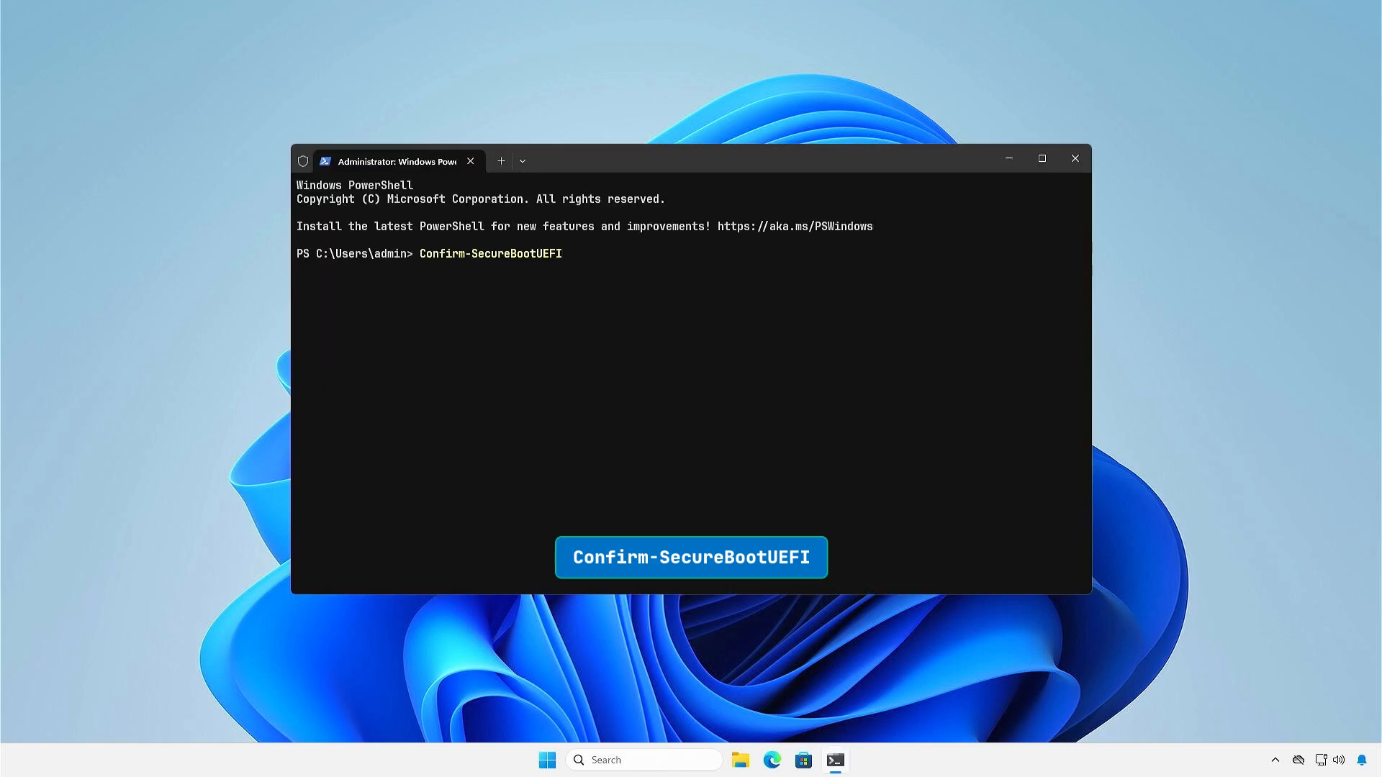